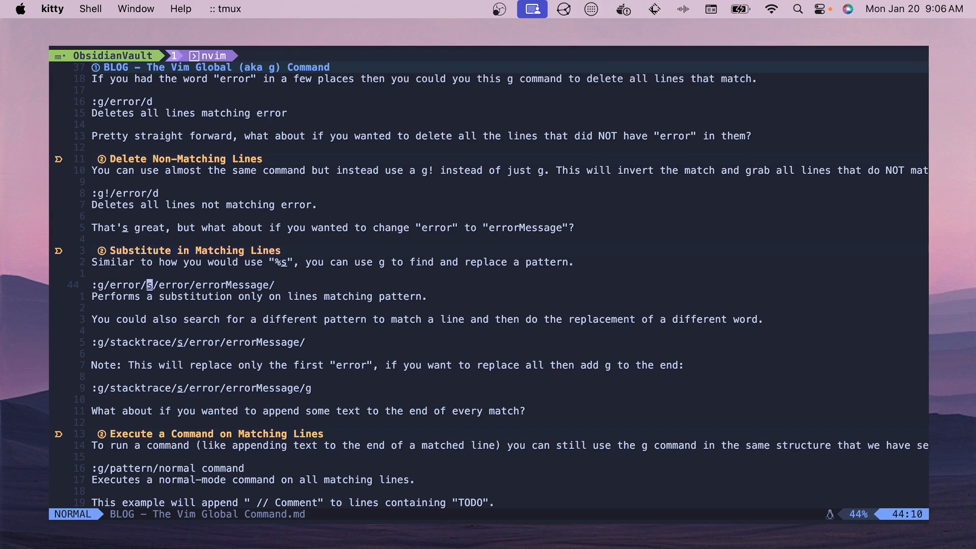
Scroll through the opening section of the Vim Global Command note.
{"action": "scroll", "scroll_direction": "down", "scroll_amount": 3}
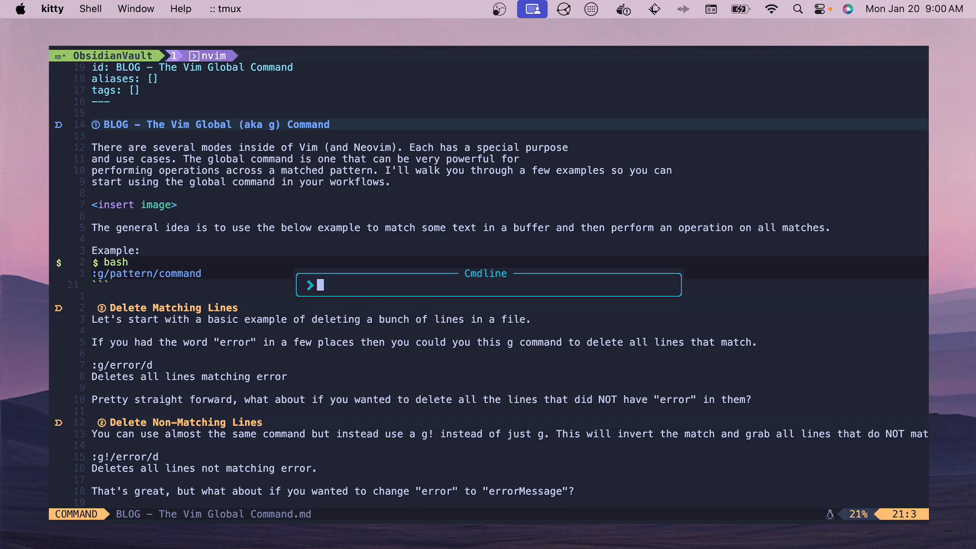
Compose the trial command g/word/d on the command line, correcting a stray typo, without running it.
{"action": "type", "text": "g/"}
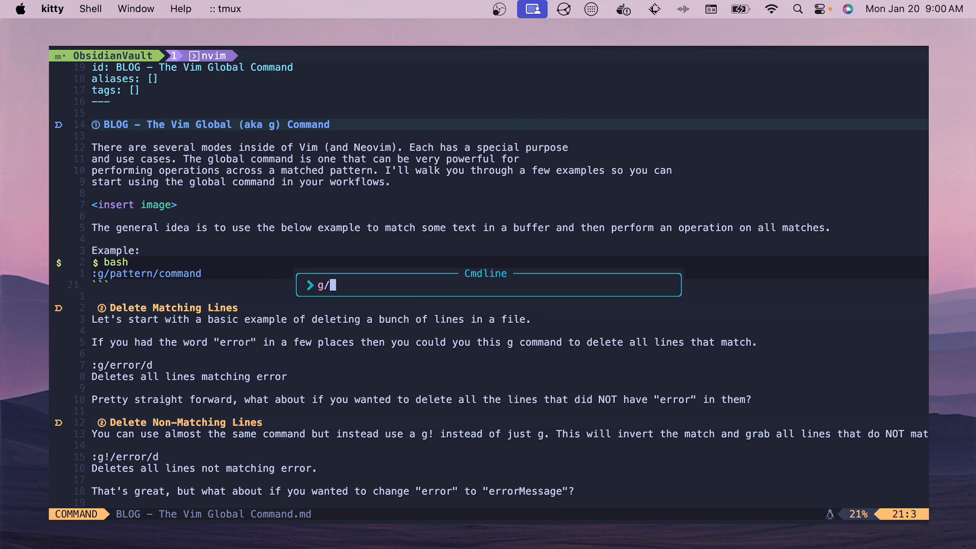
{"action": "type", "text": "word"}
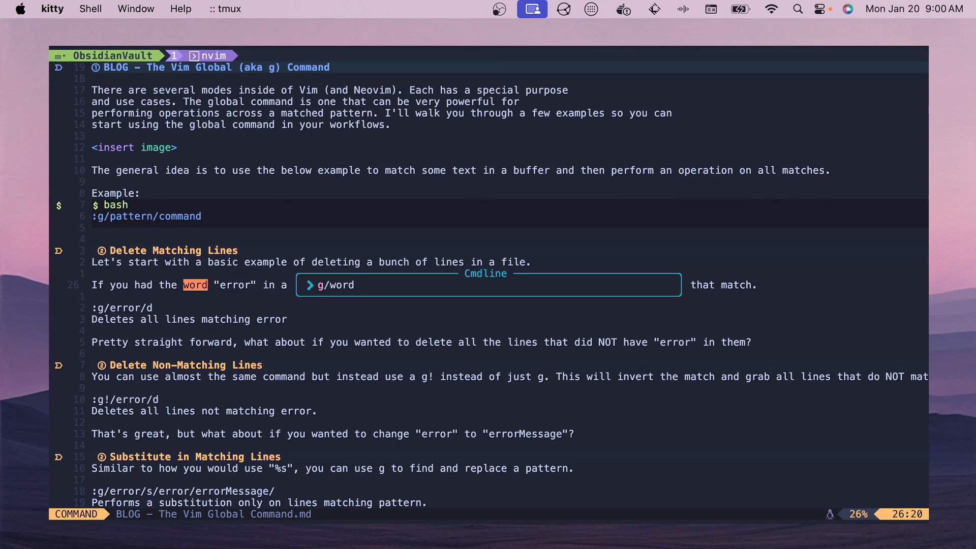
{"action": "type", "text": "/"}
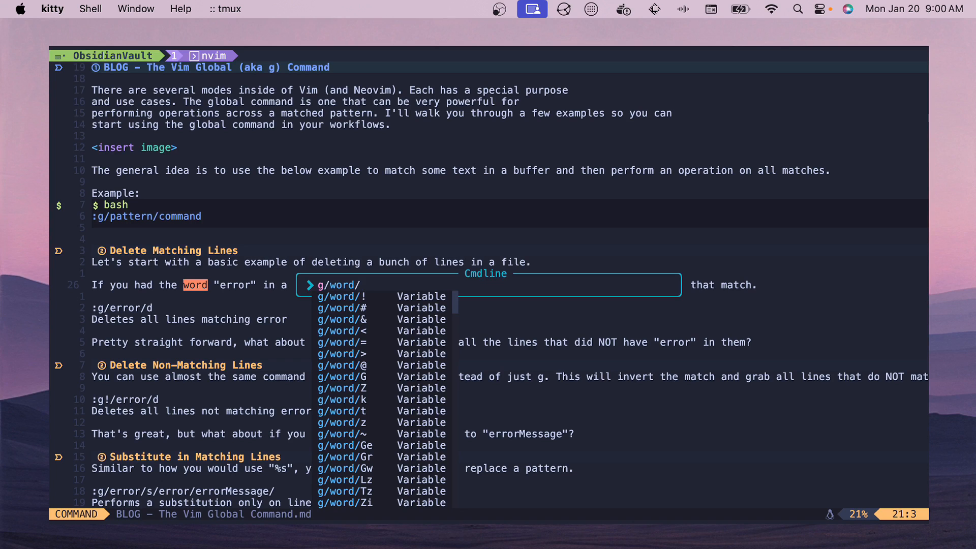
{"action": "type", "text": "Gw"}
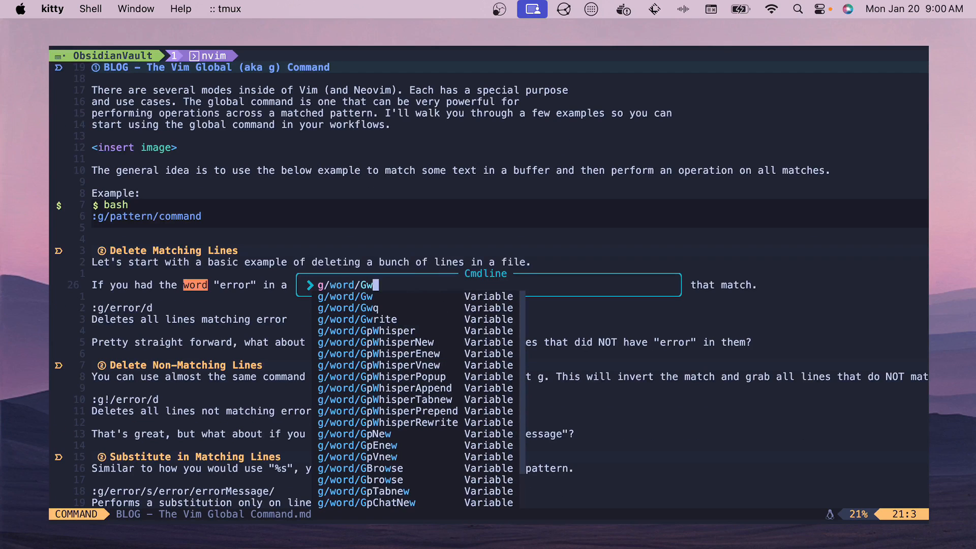
{"action": "key", "text": "BackSpace"}
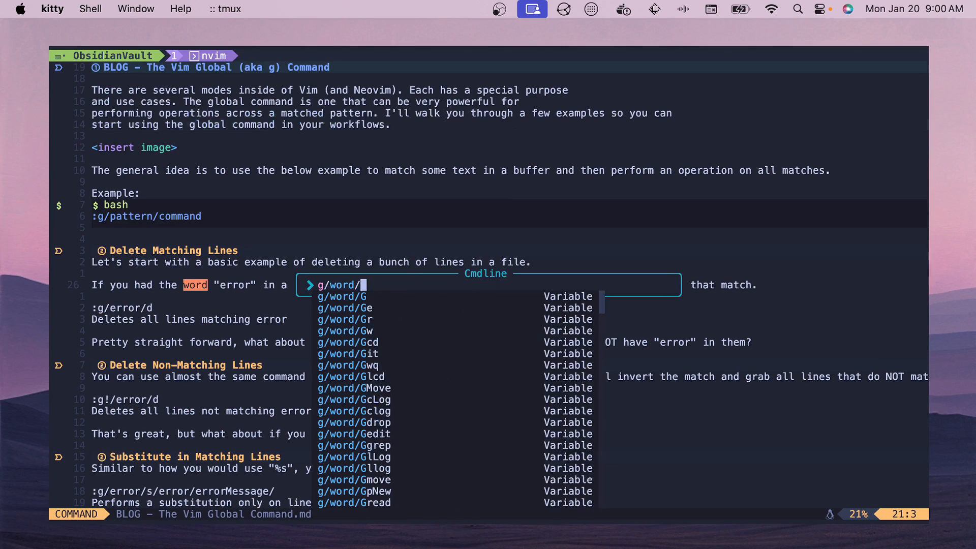
{"action": "key", "text": "BackSpace"}
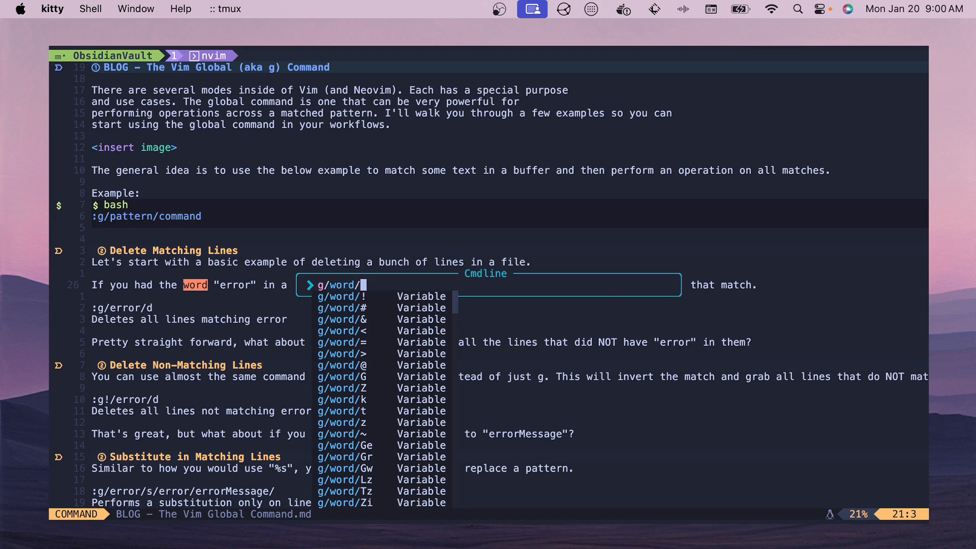
{"action": "type", "text": "d"}
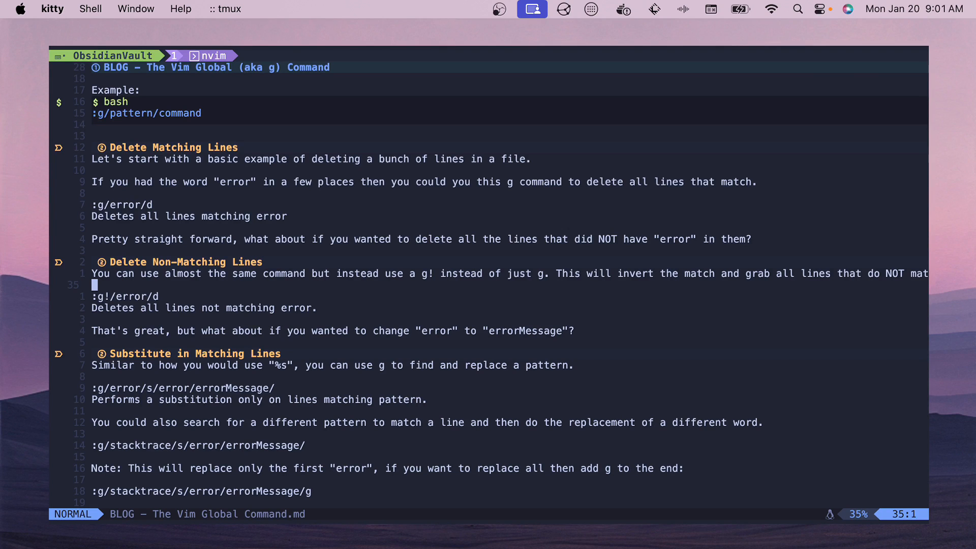
Compose the inverted delete :g!/word/d for lines not containing word, left unrun.
{"action": "type", "text": ":g"}
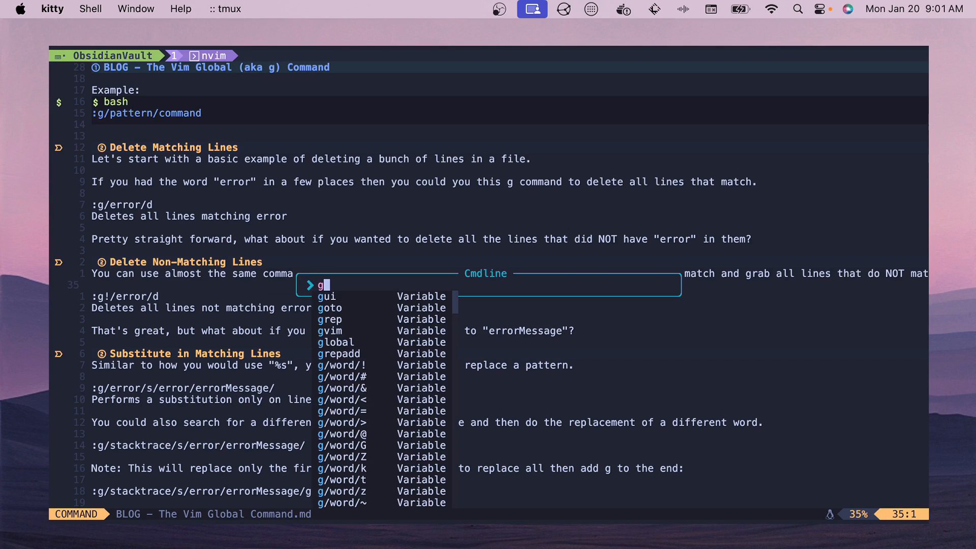
{"action": "type", "text": "/word"}
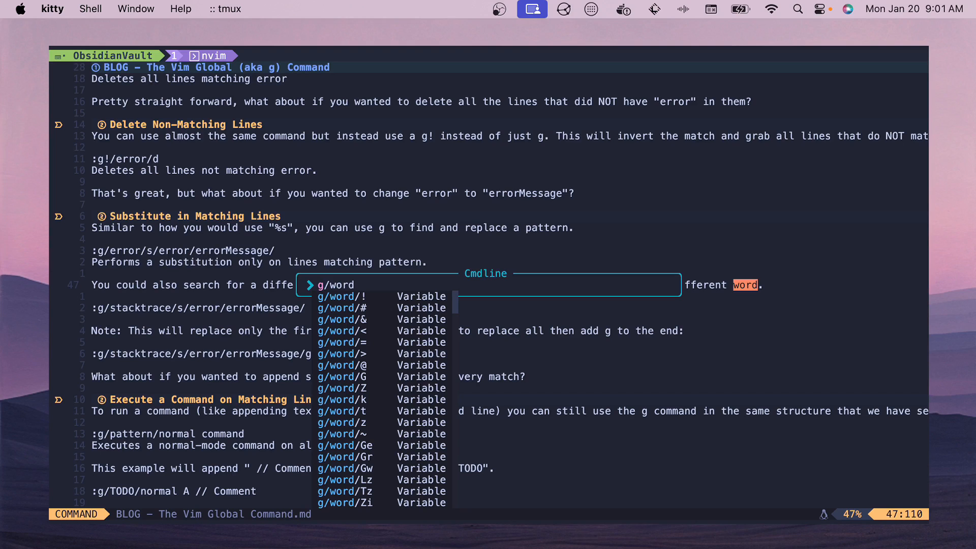
{"action": "type", "text": "!"}
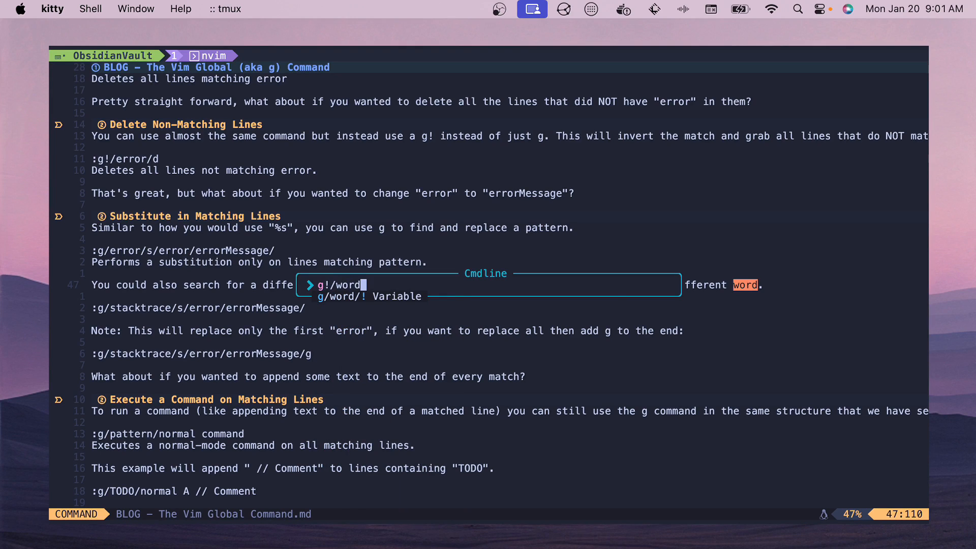
{"action": "type", "text": "/d"}
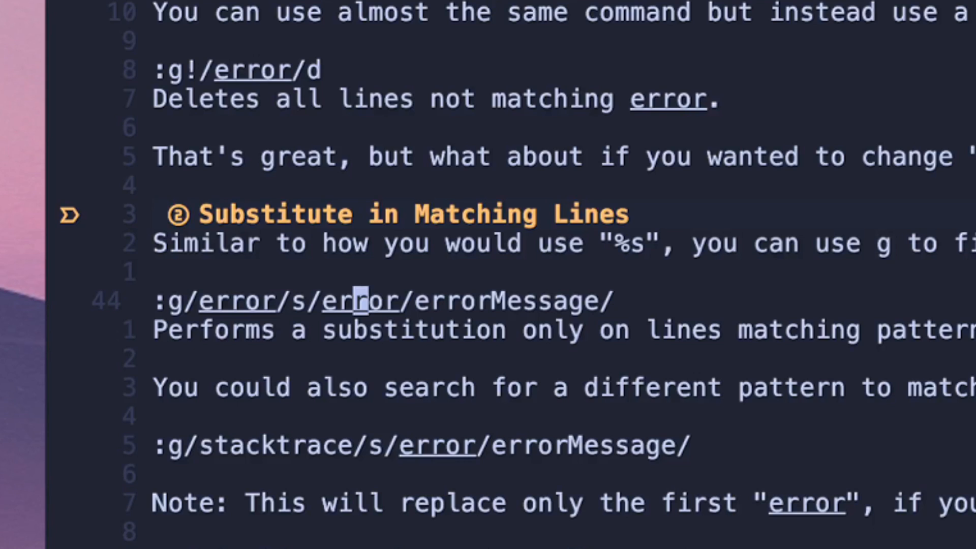
Scroll down to the Substitute in Matching Lines section.
{"action": "scroll", "scroll_direction": "down", "scroll_amount": 3}
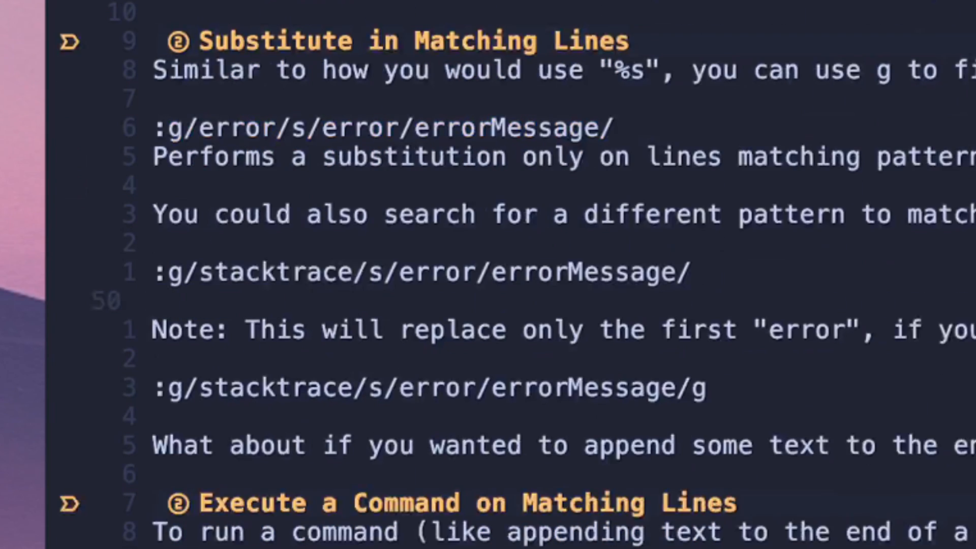
{"action": "scroll", "scroll_direction": "down", "scroll_amount": 3}
{"action": "type", "text": "g/stacktrace/"}
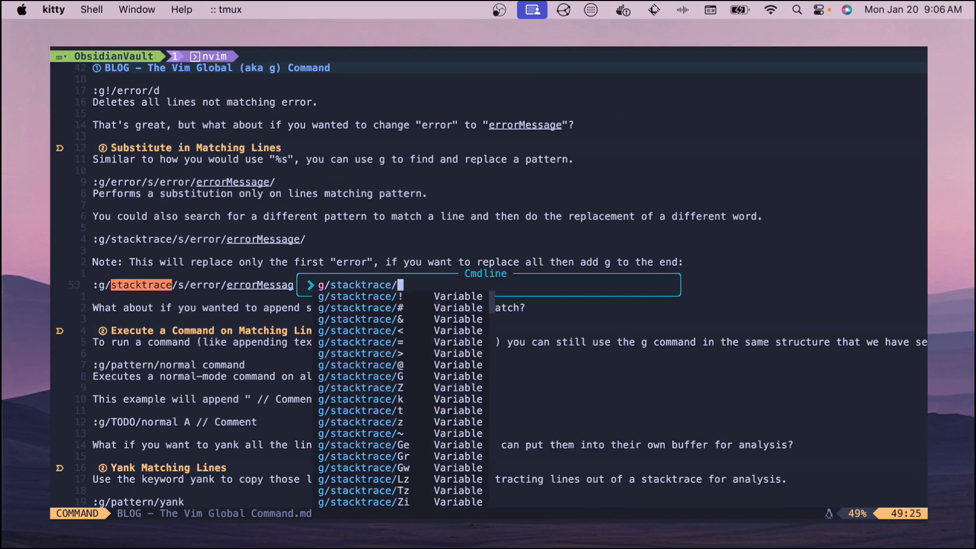
Run :g/stacktrace/s/error/bob/ on the stacktrace lines, then move down to the TODO example.
{"action": "type", "text": "s/bob"}
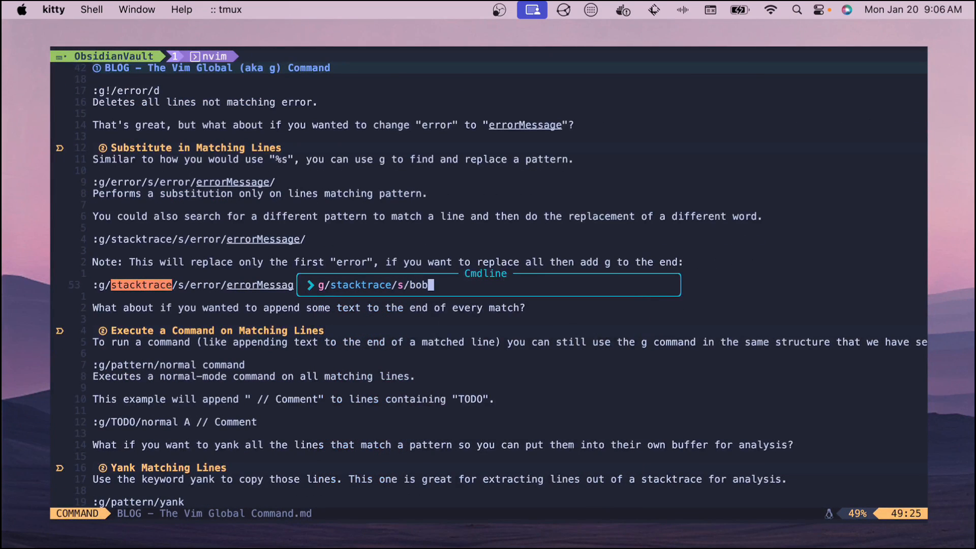
{"action": "key", "text": "BackSpace"}
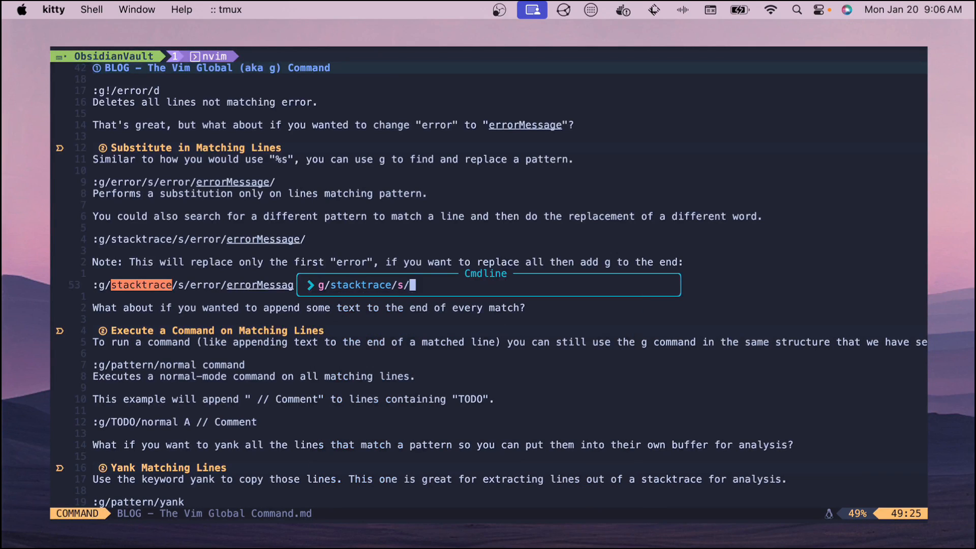
{"action": "type", "text": "error/"}
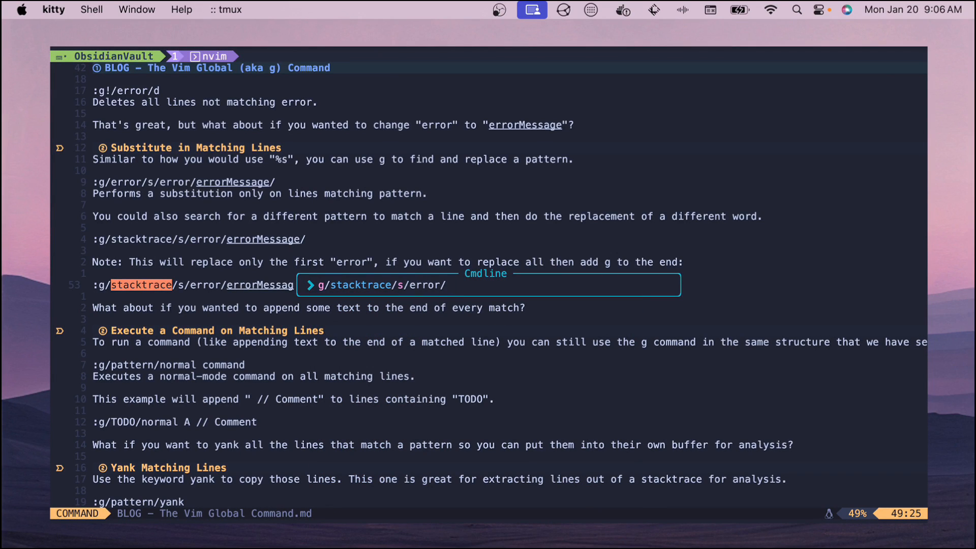
{"action": "type", "text": "bob"}
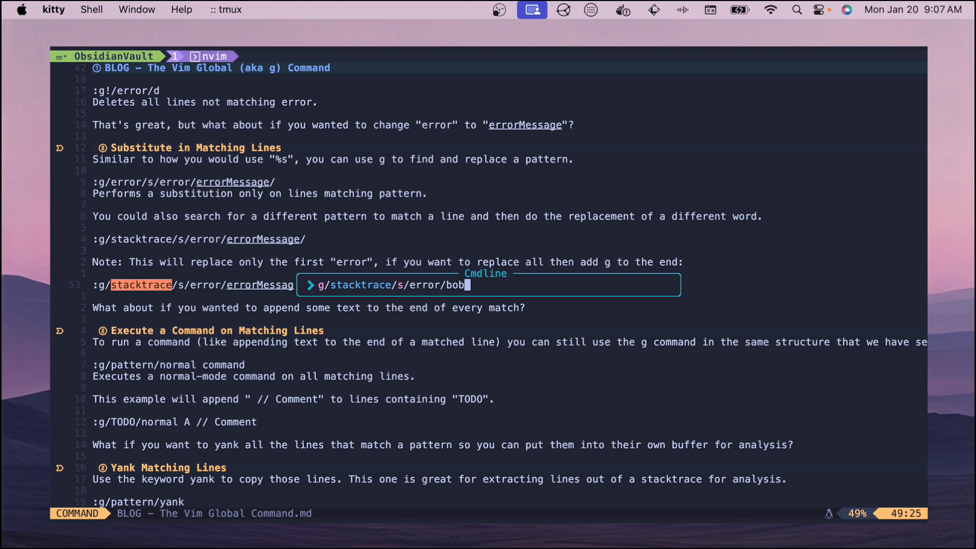
{"action": "type", "text": "/g"}
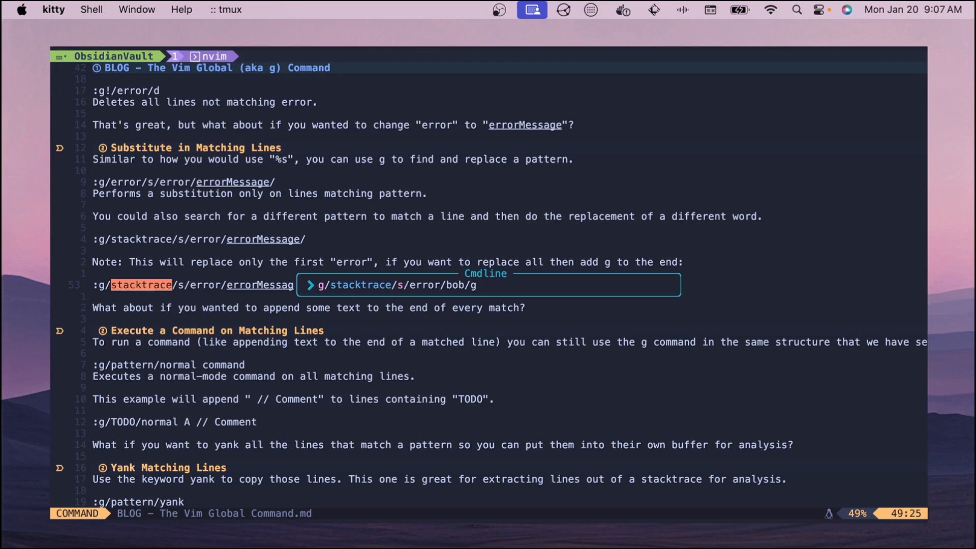
{"action": "key", "text": "BackSpace"}
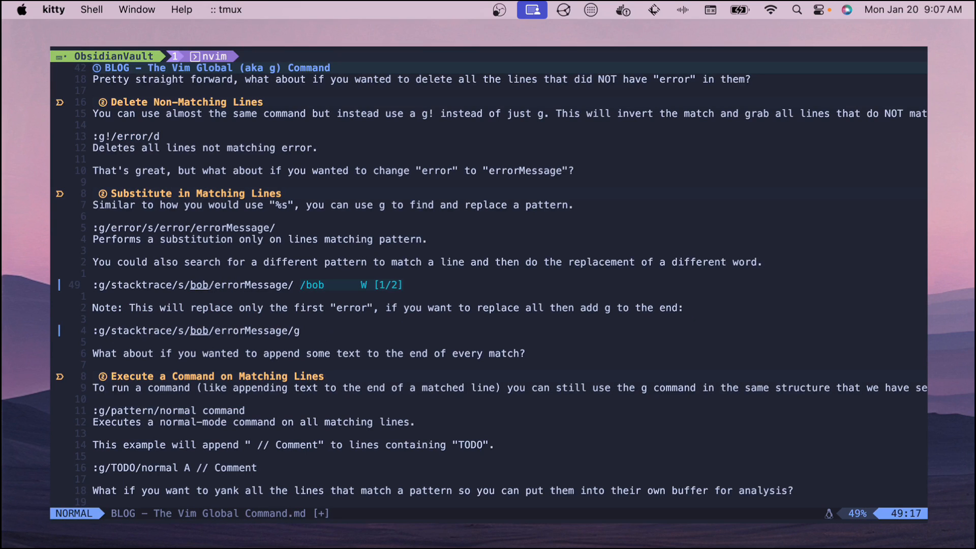
{"action": "scroll", "scroll_direction": "down", "scroll_amount": 3}
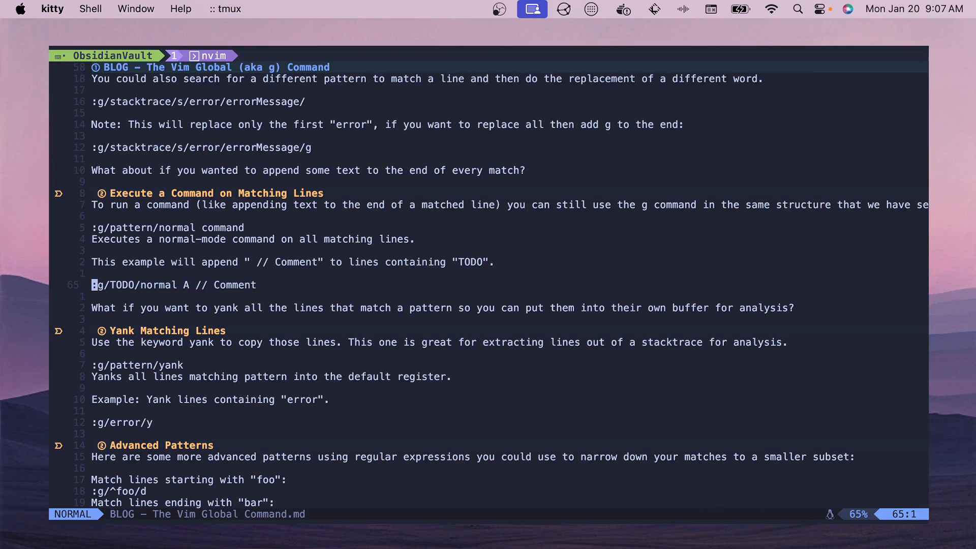
Run :g/TODO/normal A to append "this is a great line of code" to every TODO line.
{"action": "type", "text": ":g/"}
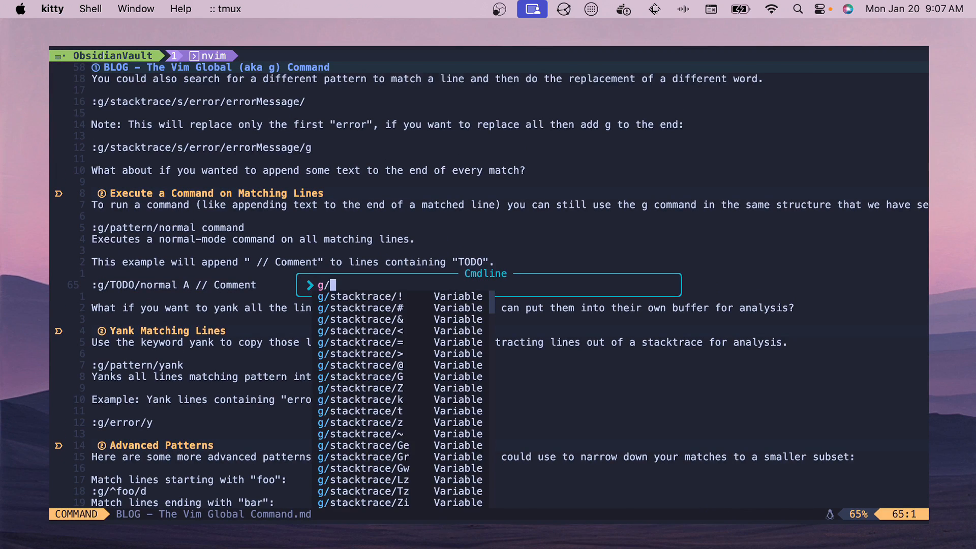
{"action": "type", "text": "TODO/normal A // Comm"}
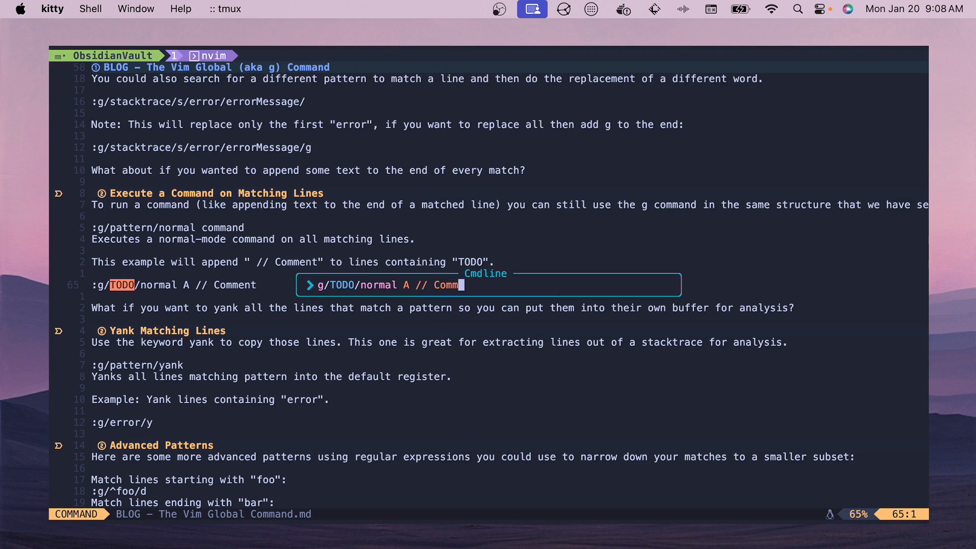
{"action": "key", "text": "backspace"}
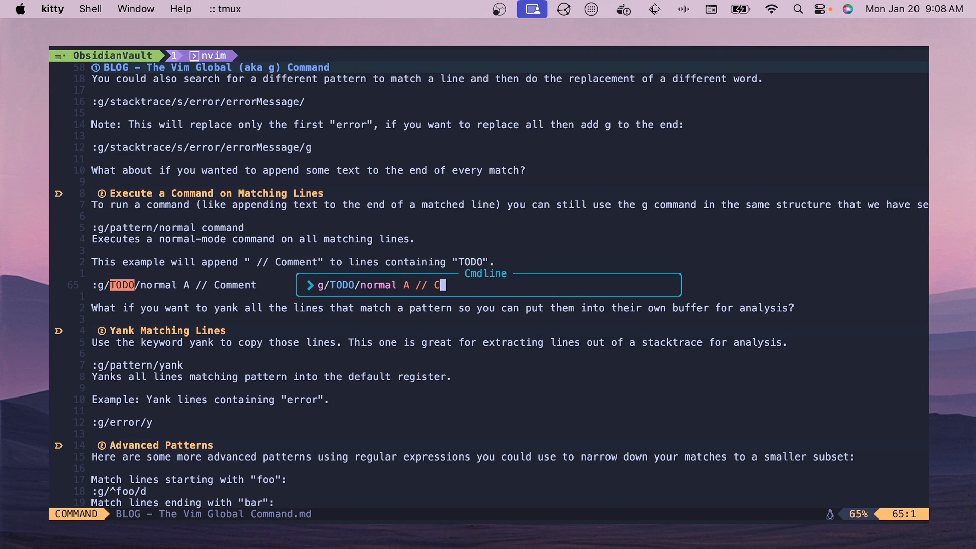
{"action": "type", "text": "this is a great"}
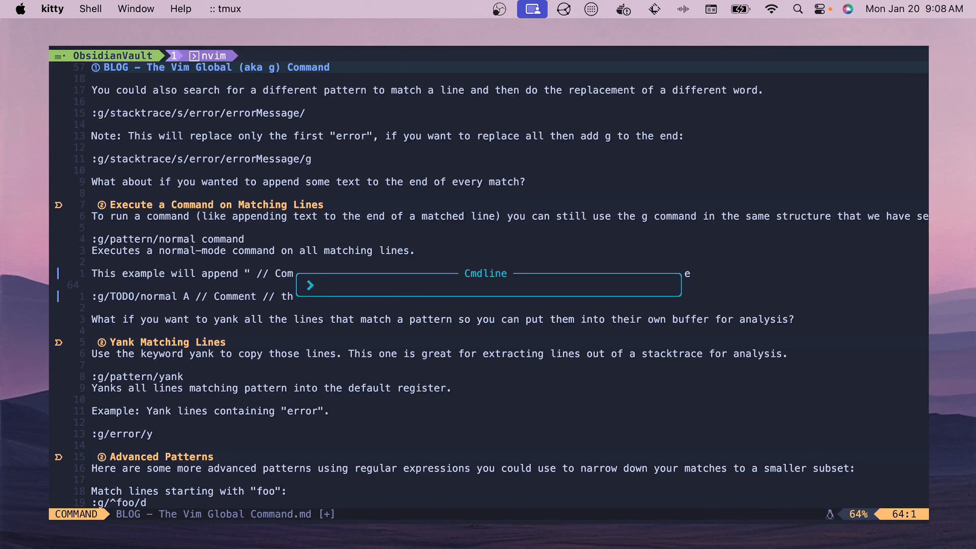
Try :g/TODO/normal I bob to prepend bob to the TODO lines.
{"action": "type", "text": "g/T"}
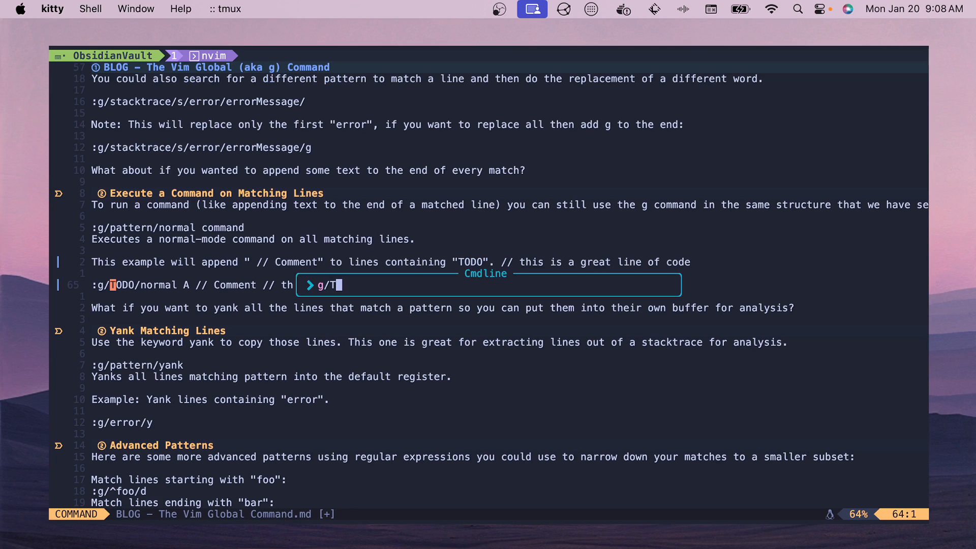
{"action": "type", "text": "ODO/normal I"}
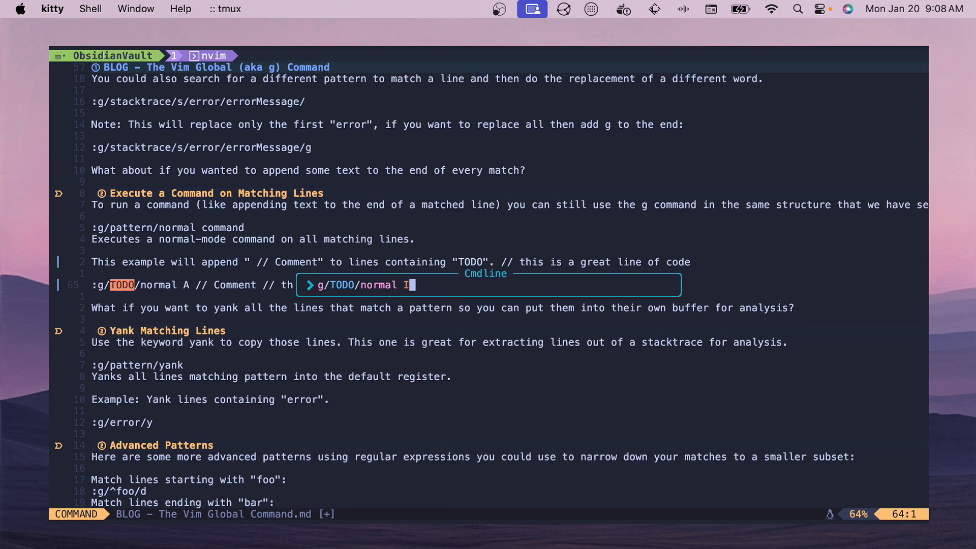
{"action": "type", "text": "bob"}
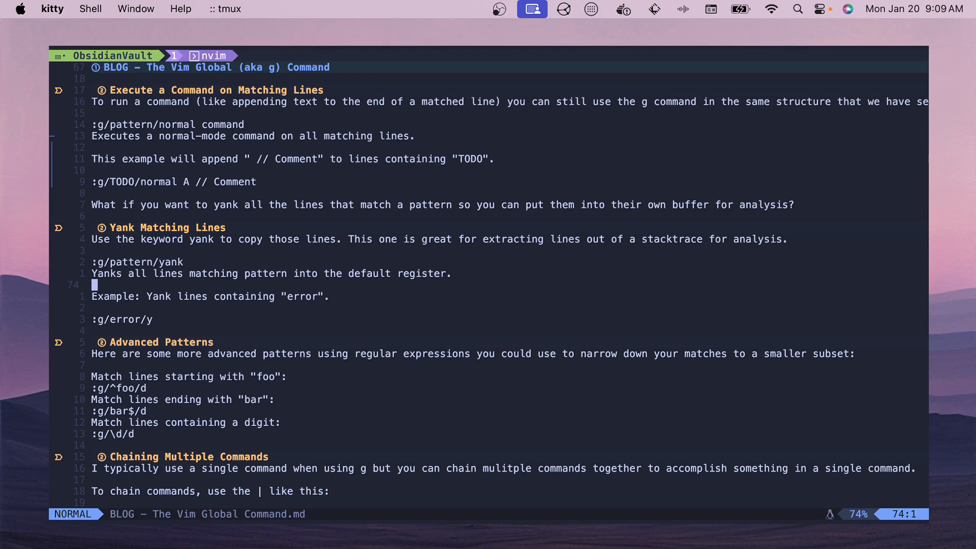
Start a :g/patte command over the Advanced Patterns examples.
{"action": "type", "text": ":g/"}
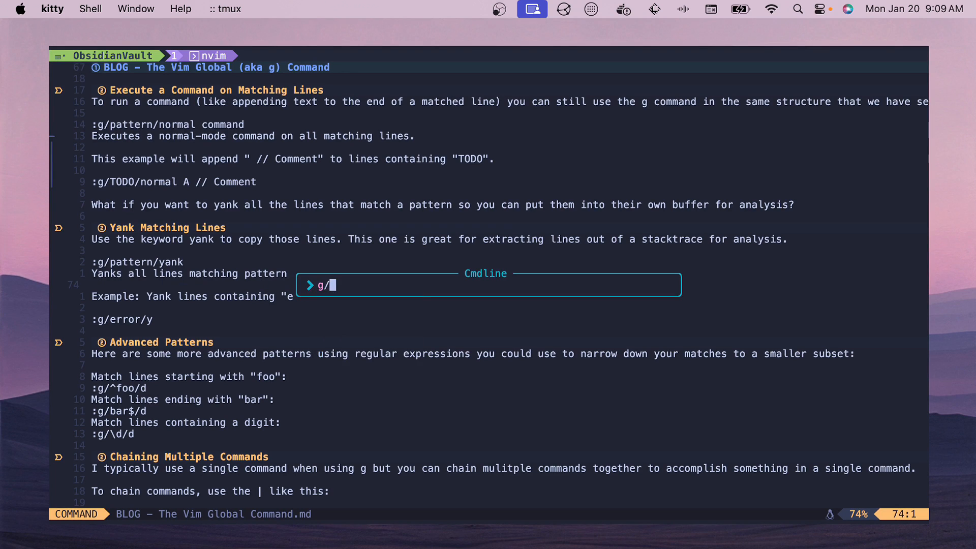
{"action": "type", "text": "patte"}
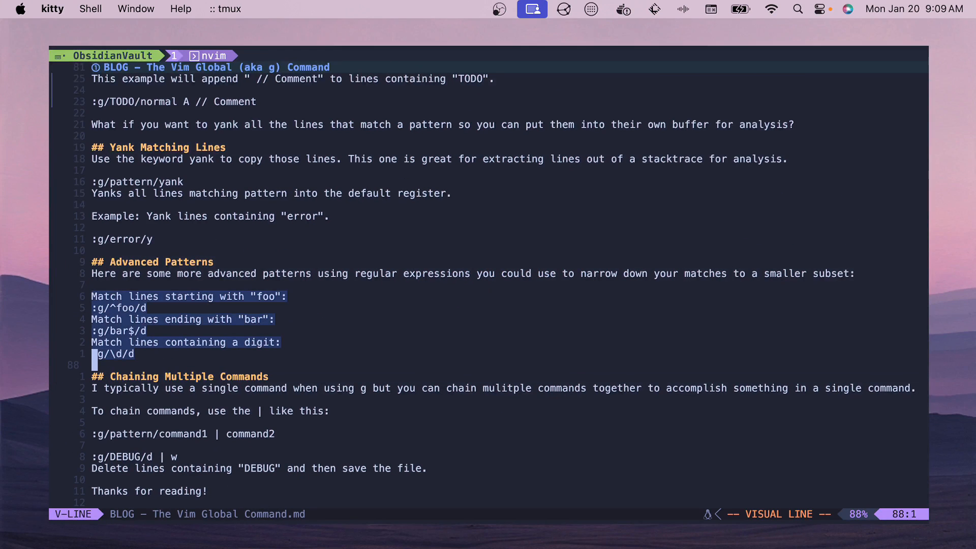
Highlight the foo and bar regex example lines in turn with visual line mode.
{"action": "key", "text": "Escape"}
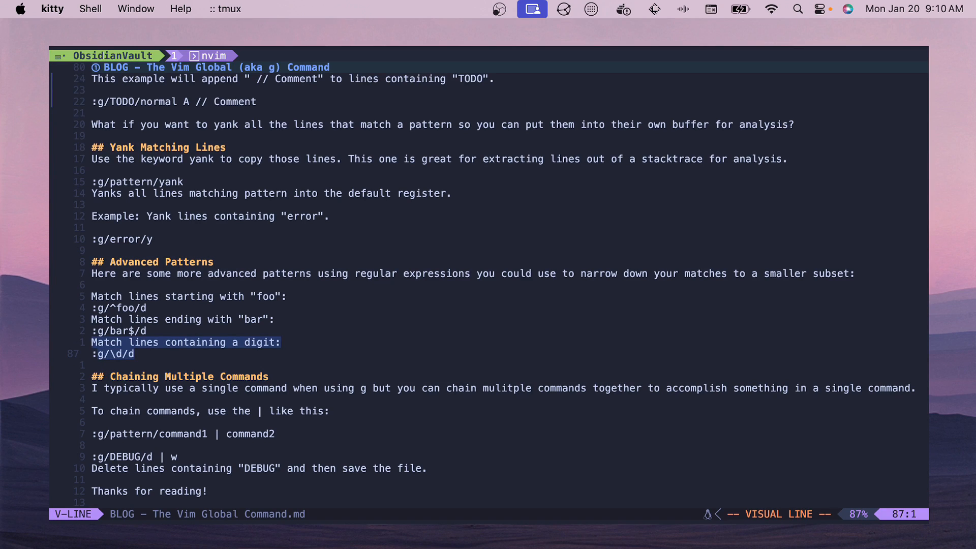
{"action": "key", "text": "Escape"}
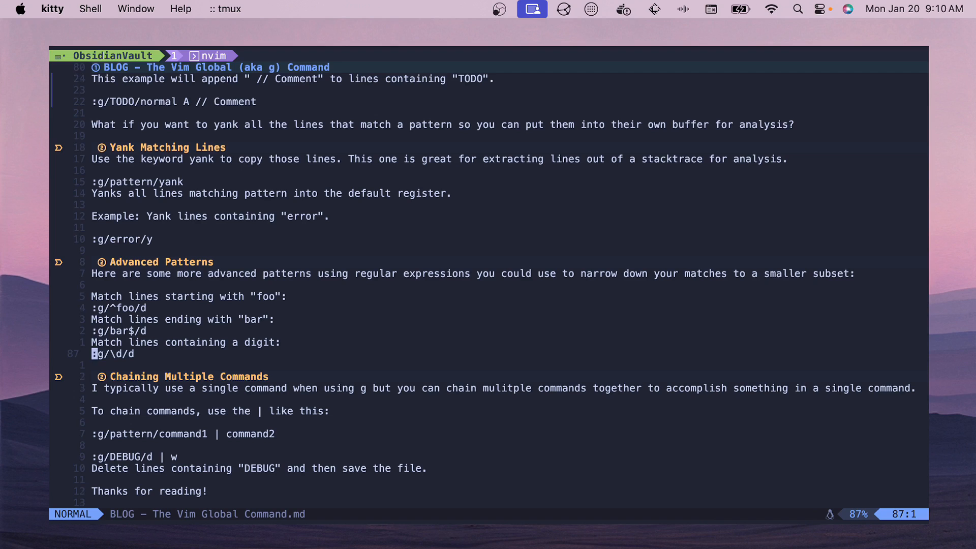
{"action": "key", "text": "V"}
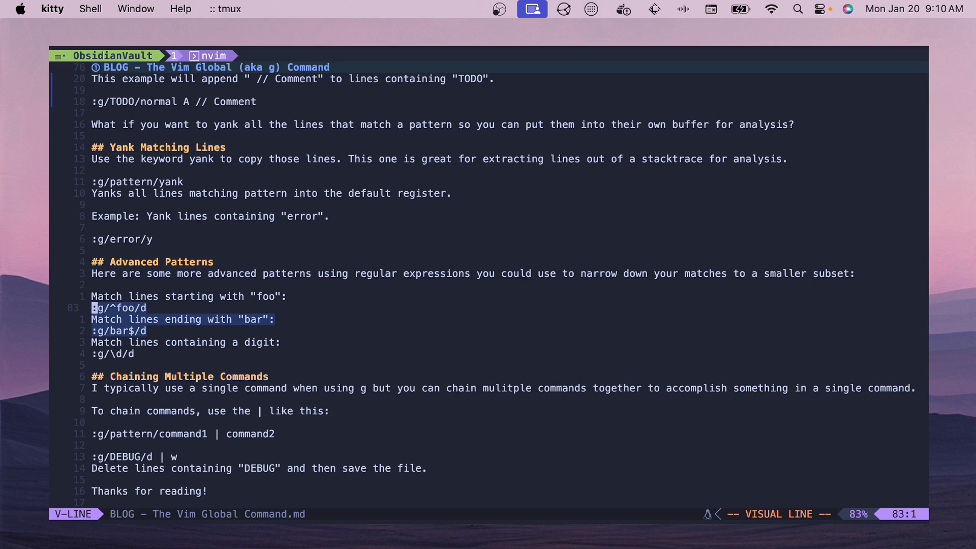
{"action": "key", "text": "j"}
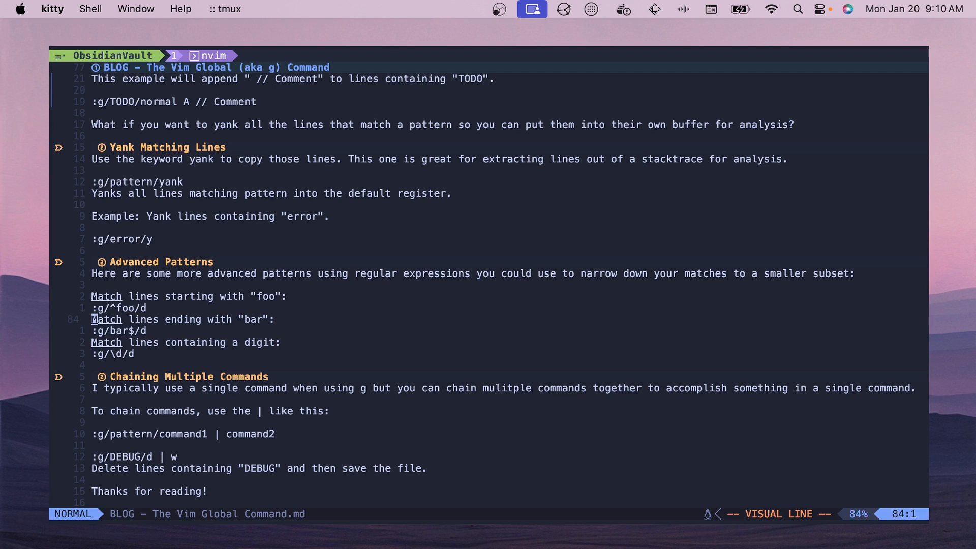
{"action": "key", "text": "k"}
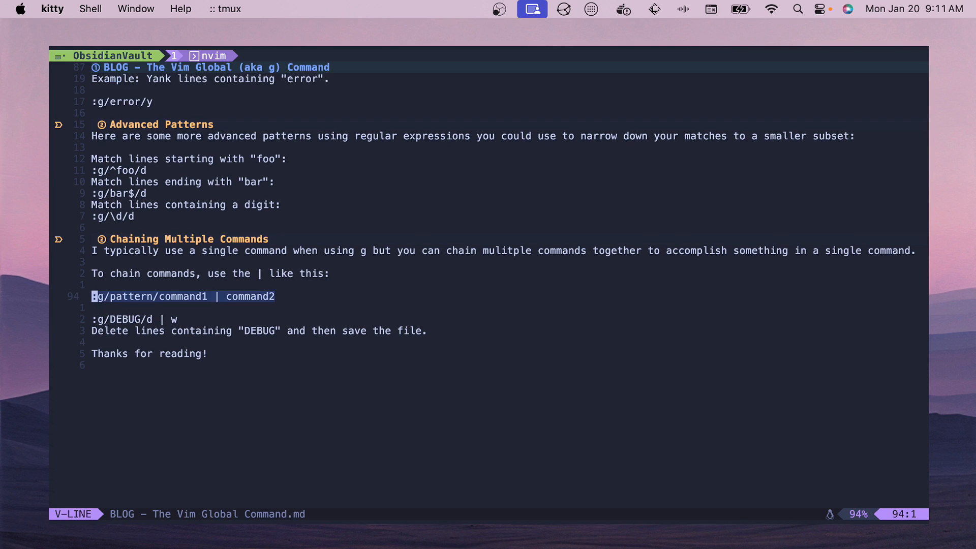
Leave the selection and compose g/DEBUG/d on the command line, not yet run.
{"action": "key", "text": "Escape"}
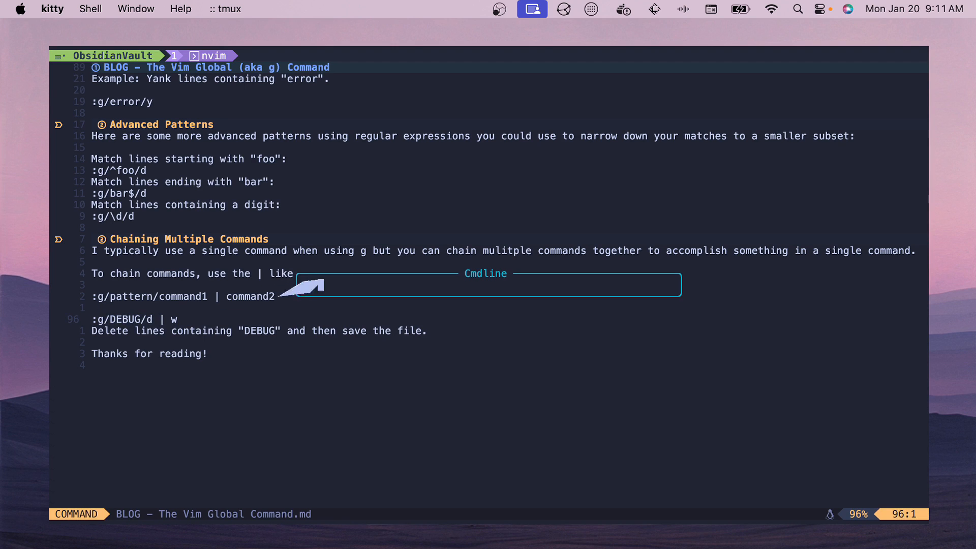
{"action": "type", "text": "g/DEBU"}
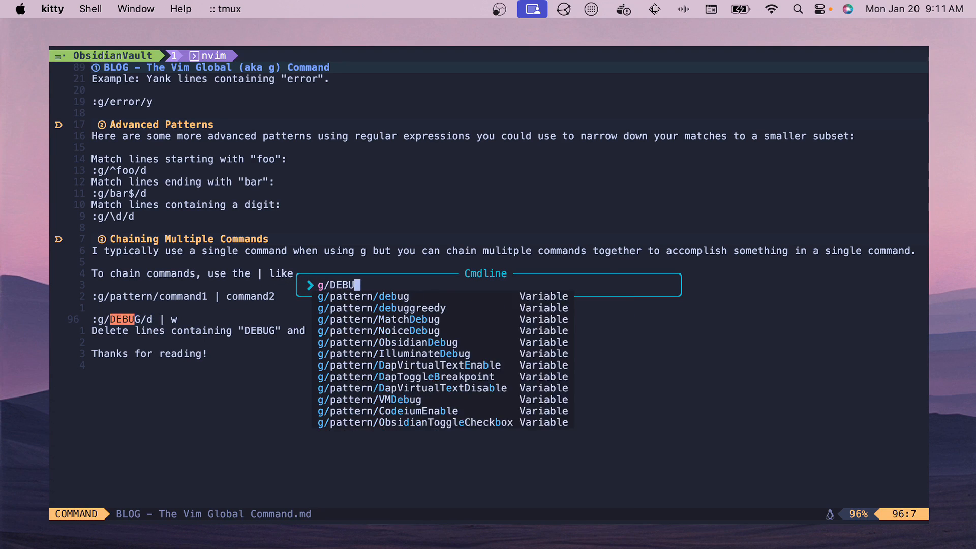
{"action": "type", "text": "G/d"}
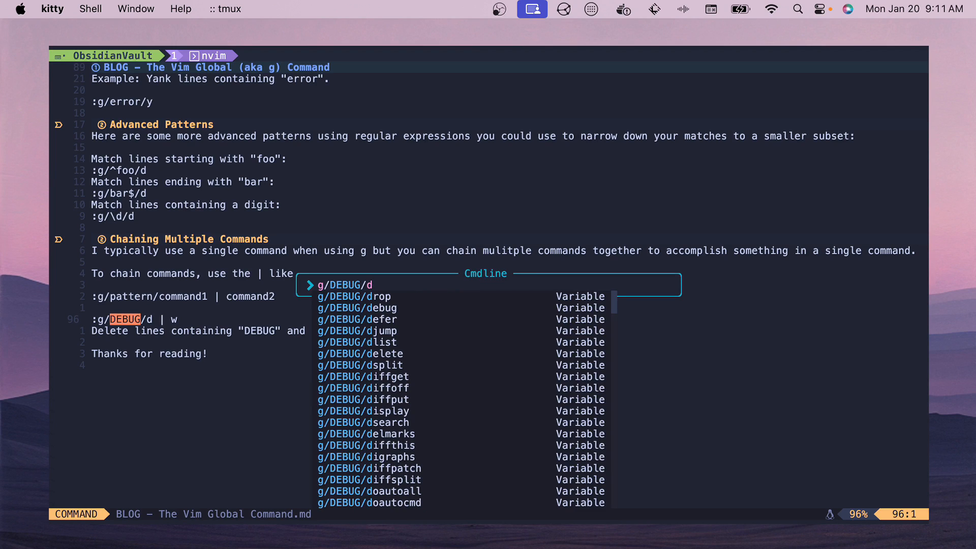